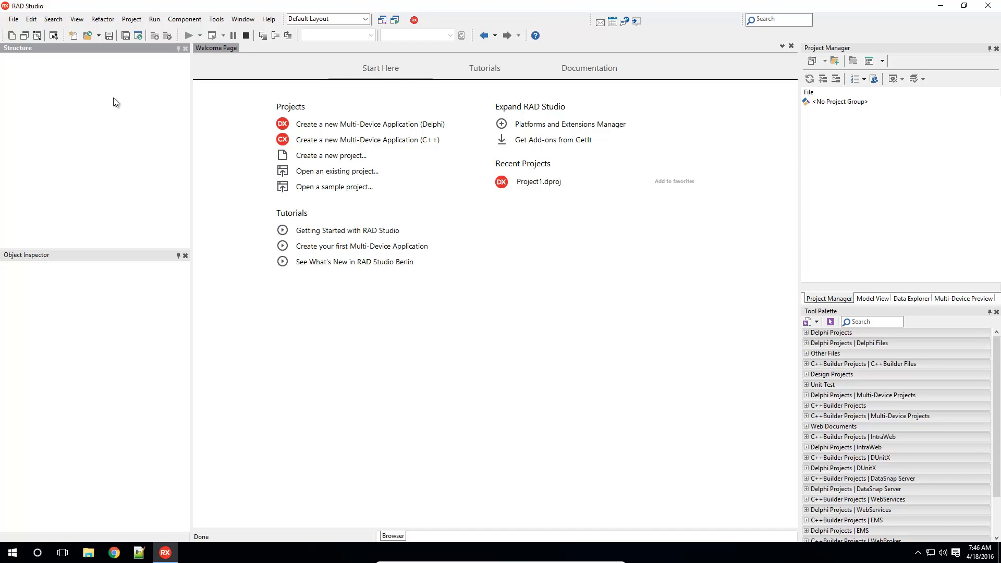
mouse_move(63, 70)
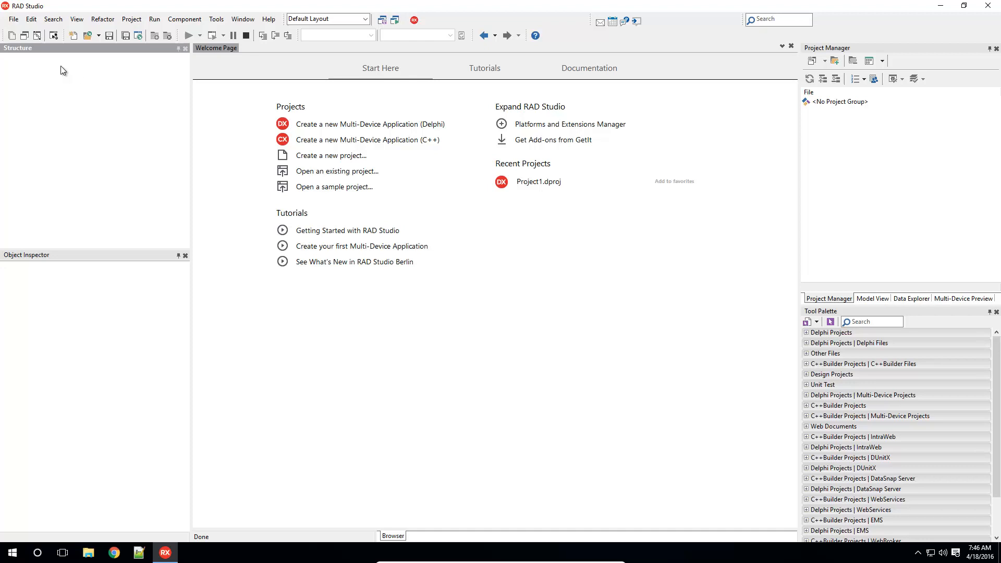
mouse_move(13, 19)
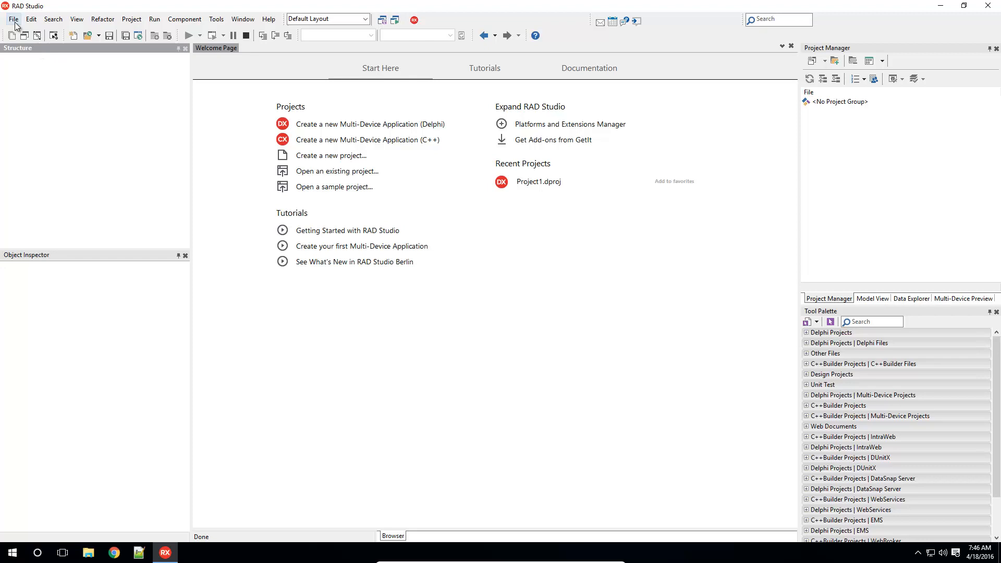
- Browse the New Items gallery's Delphi Projects and Delphi Files categories, then dismiss it
click(13, 19)
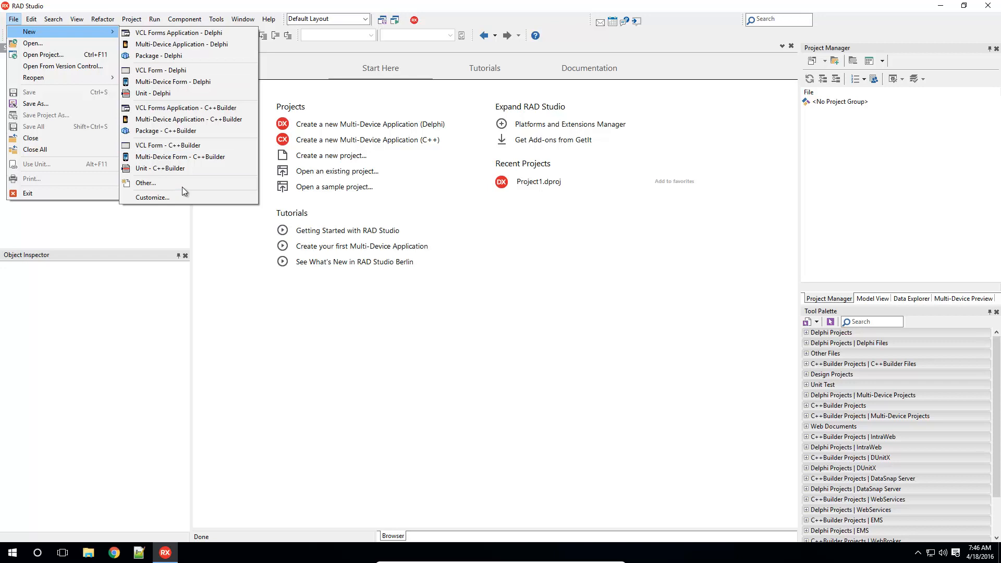
click(145, 183)
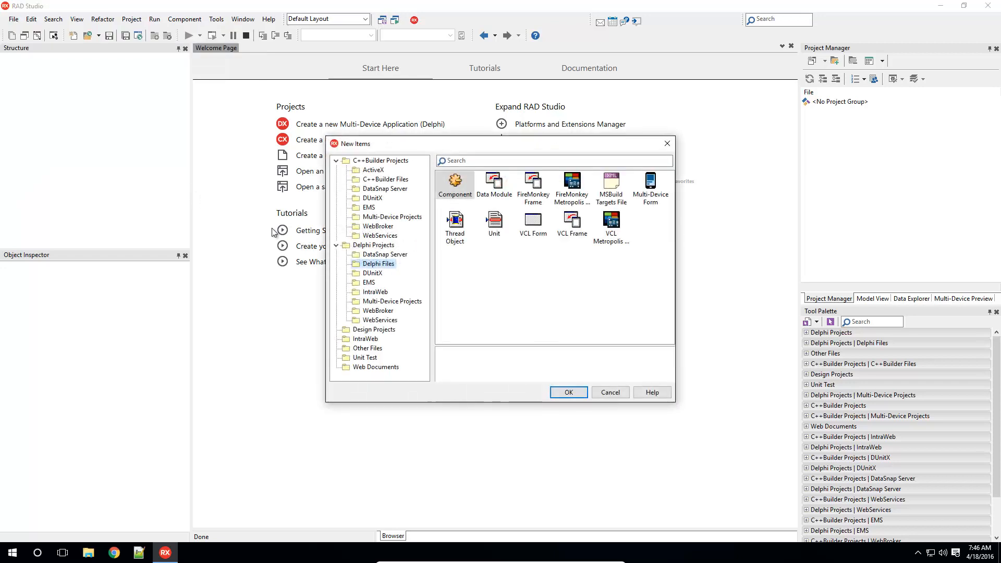
click(373, 245)
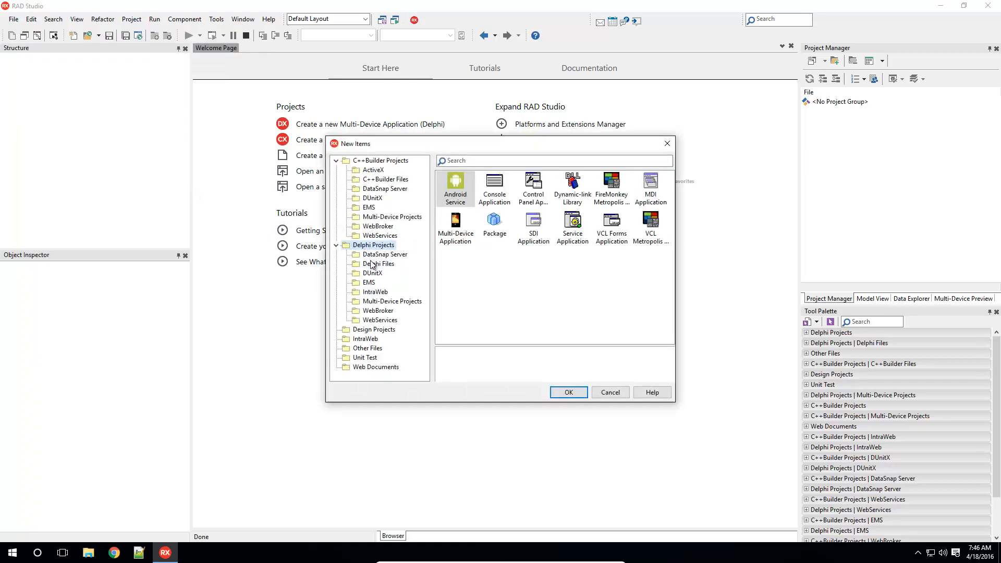
click(378, 264)
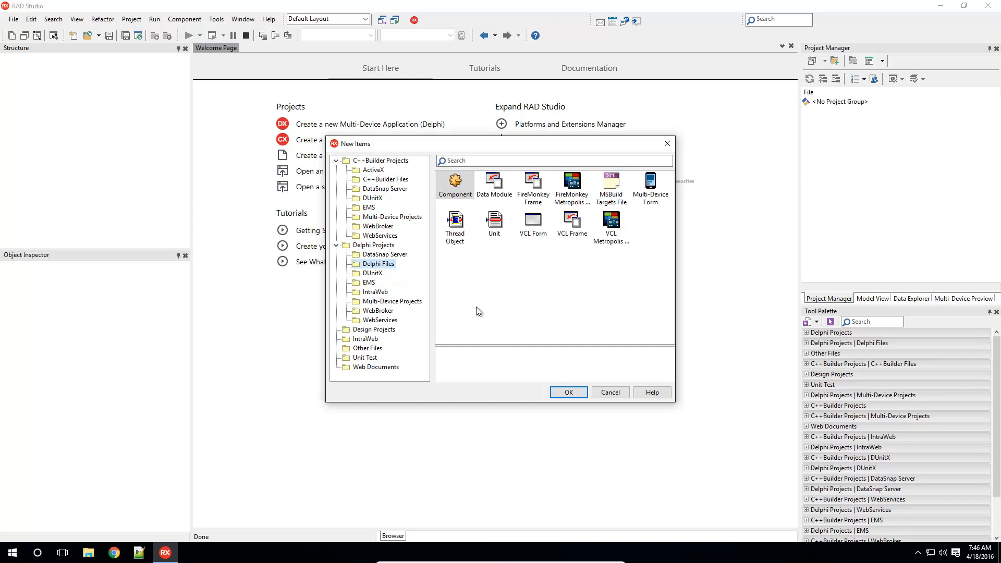
click(609, 392)
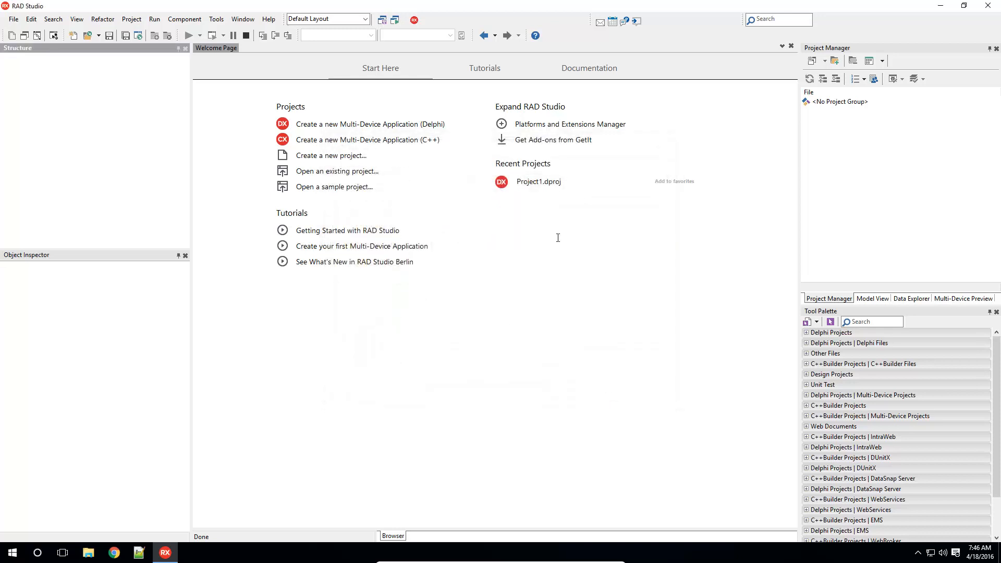
- Open recent Project1 with CorporateForm and call up the form's context commands
double_click(537, 181)
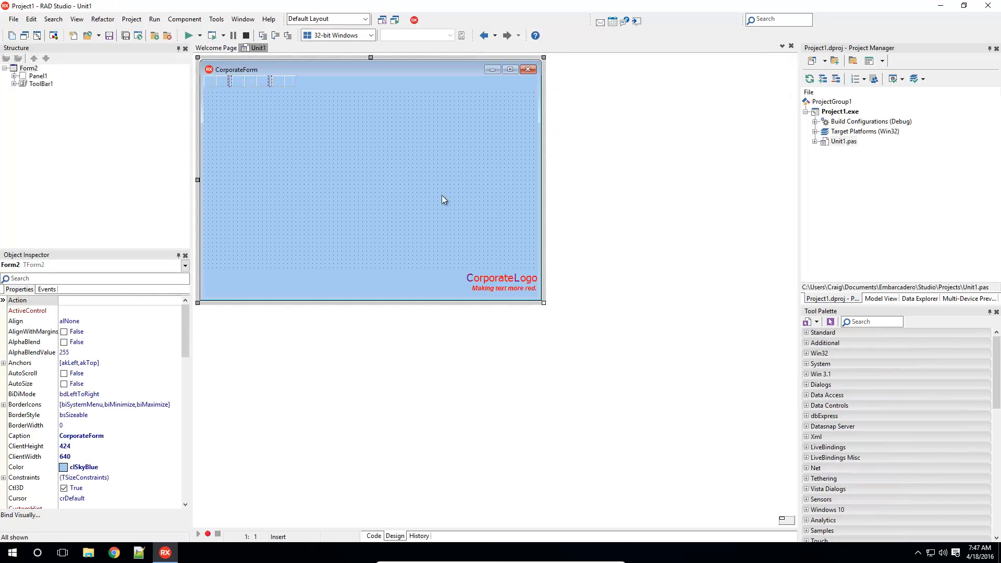
mouse_move(404, 251)
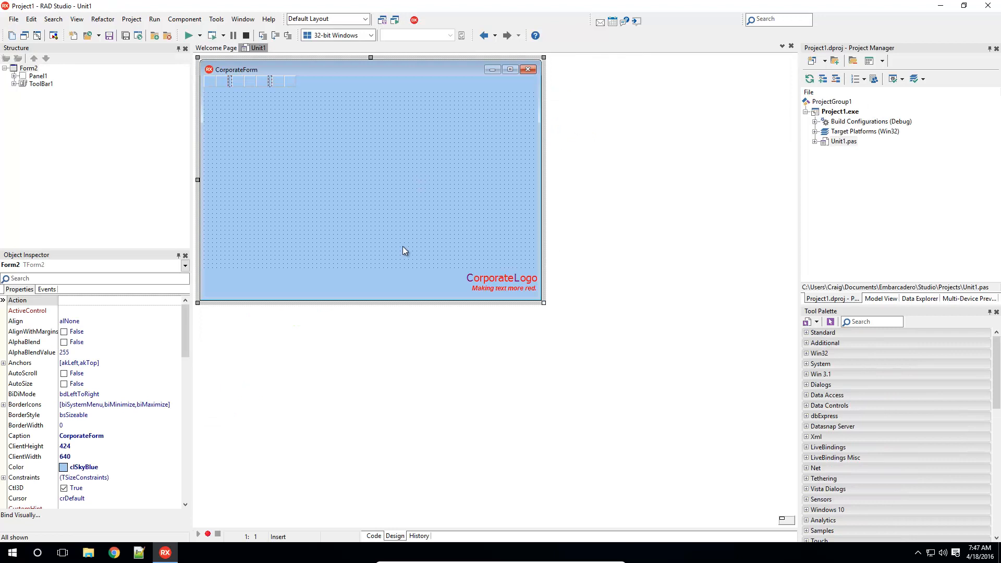
mouse_move(343, 140)
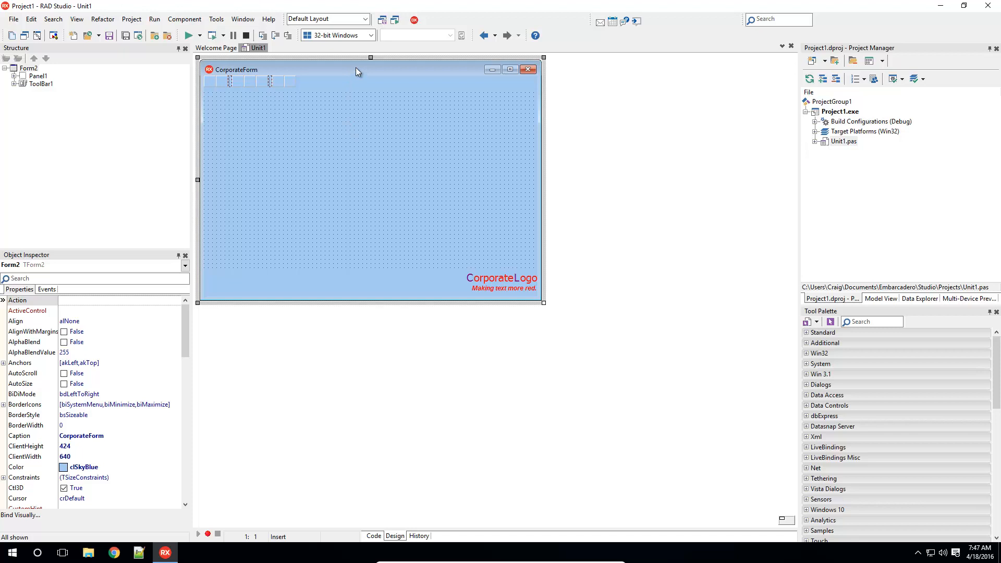
right_click(357, 71)
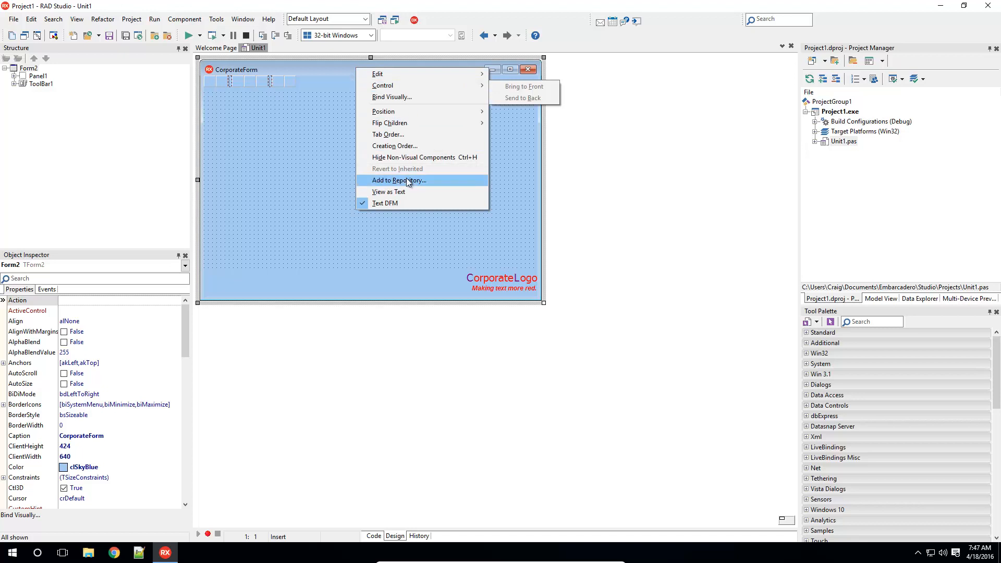
mouse_move(439, 183)
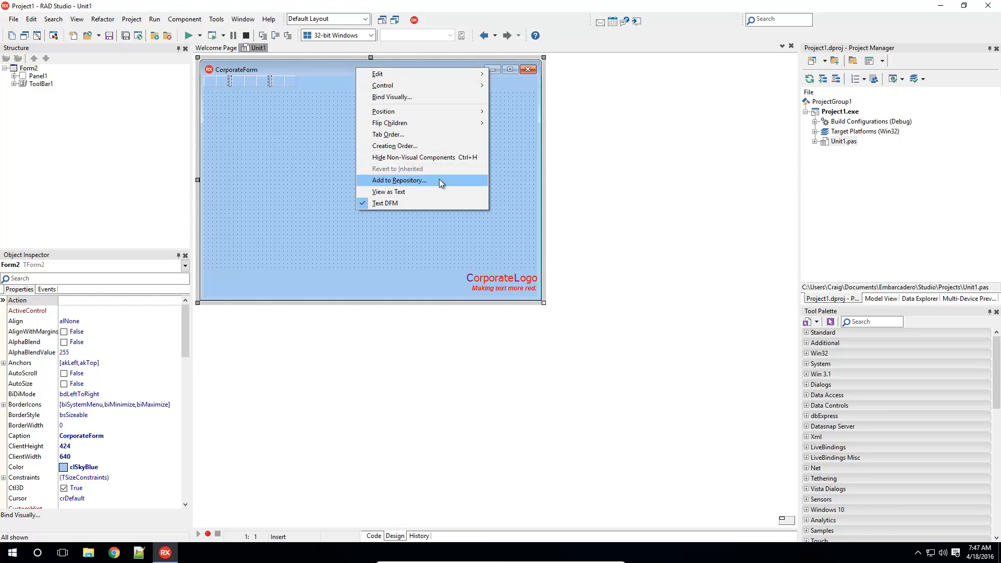
- Add CorporateForm to the repository with title and description 'My Corporate Form'
click(398, 180)
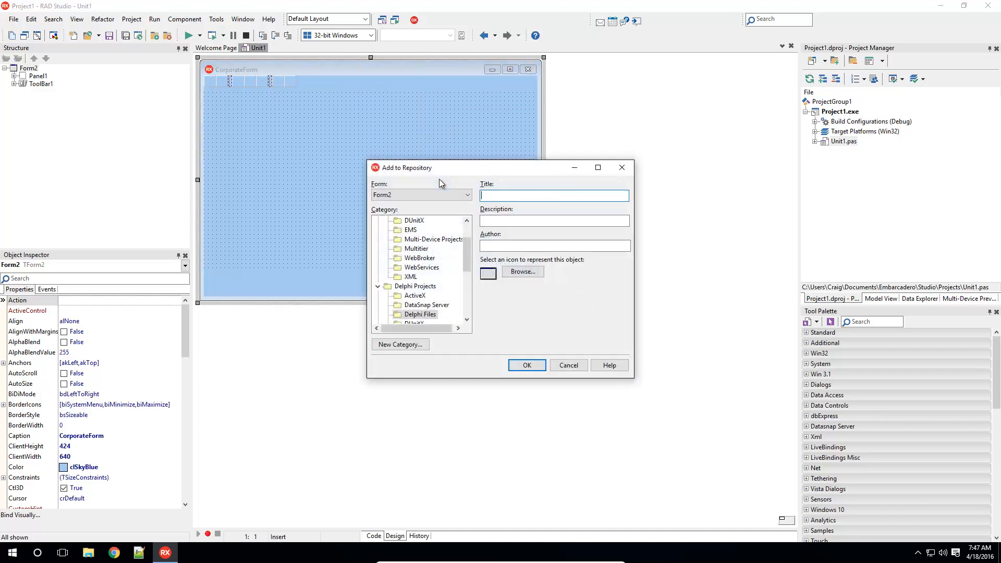
text(My Corp)
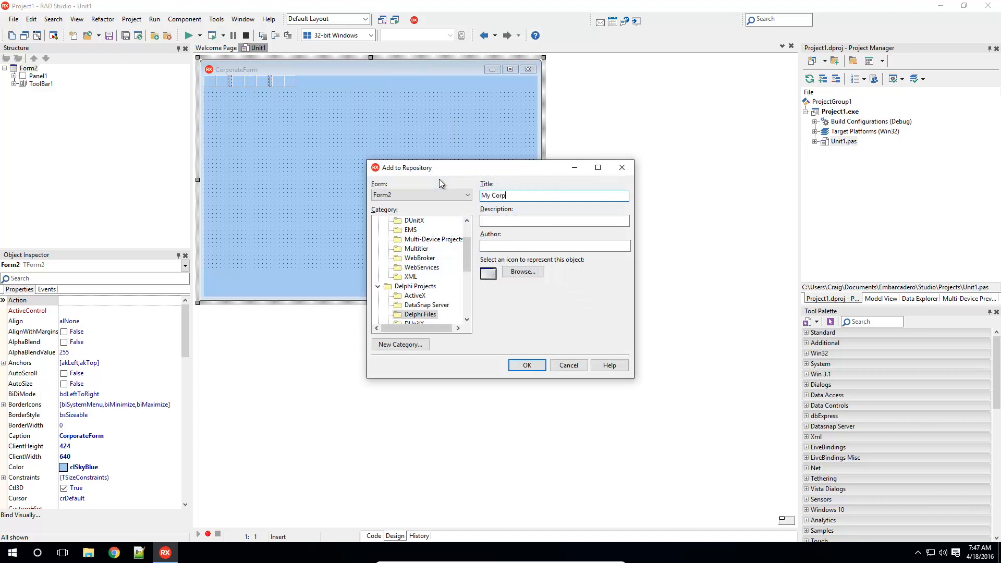
text(orate Form)
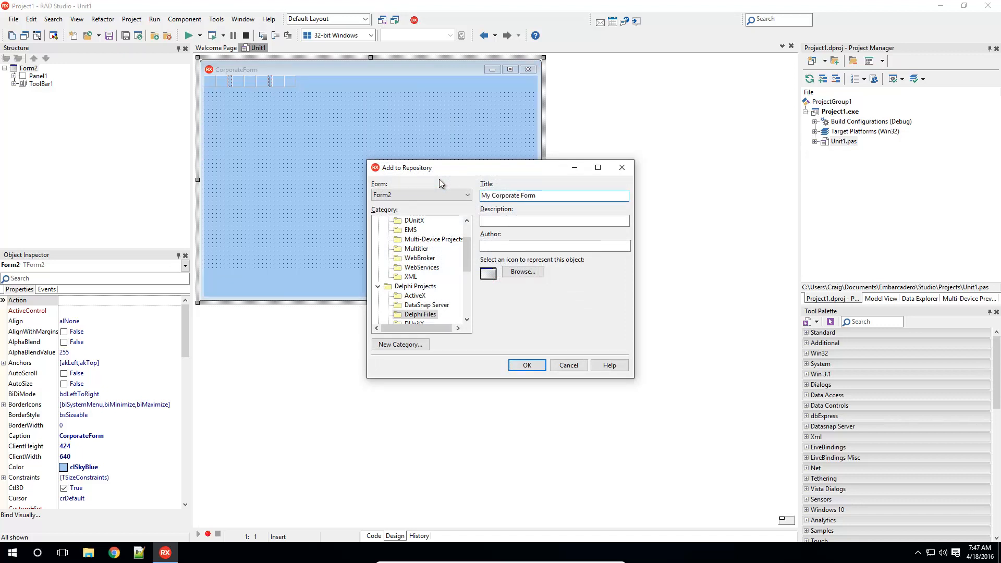
text(My Corporate Form)
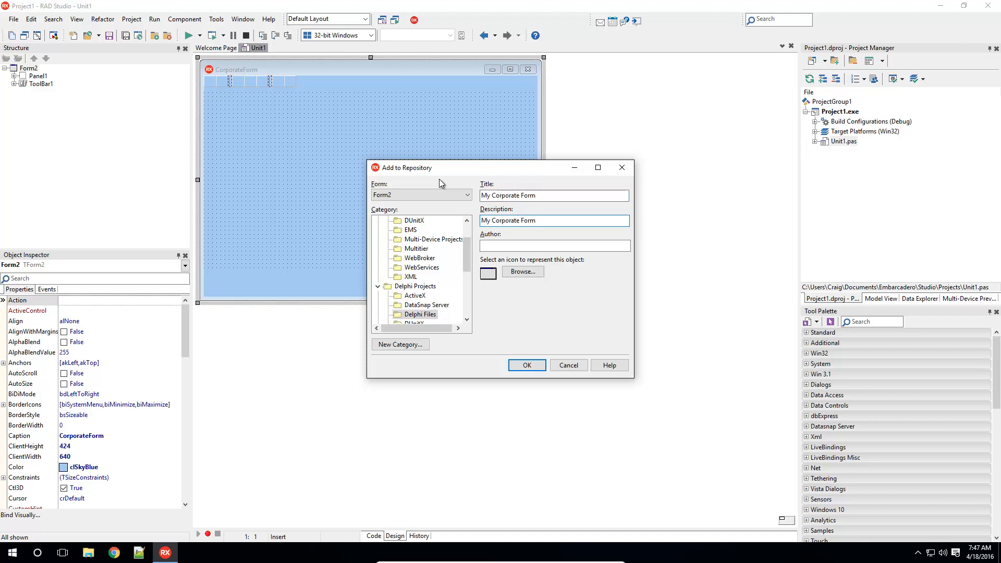
click(554, 245)
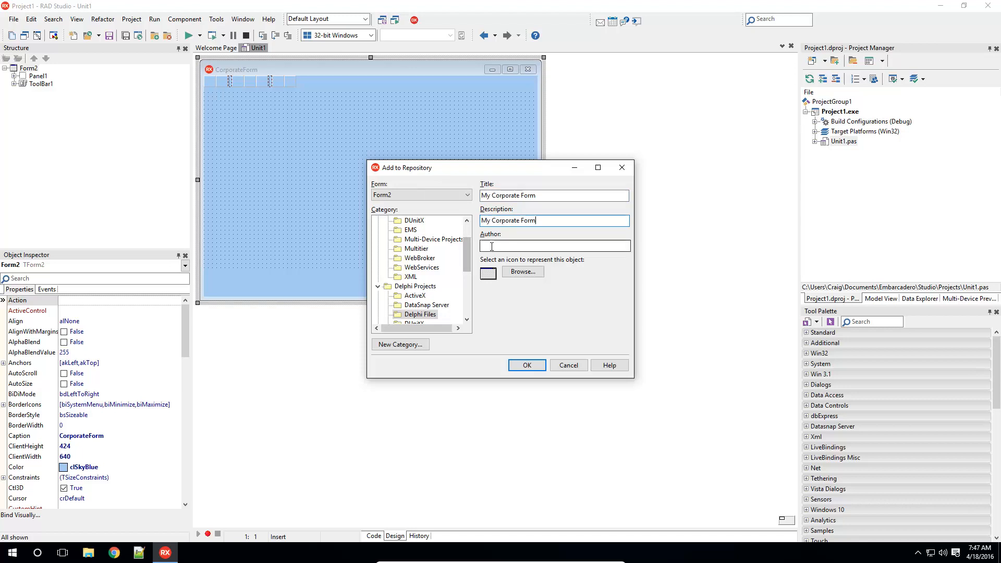
click(419, 314)
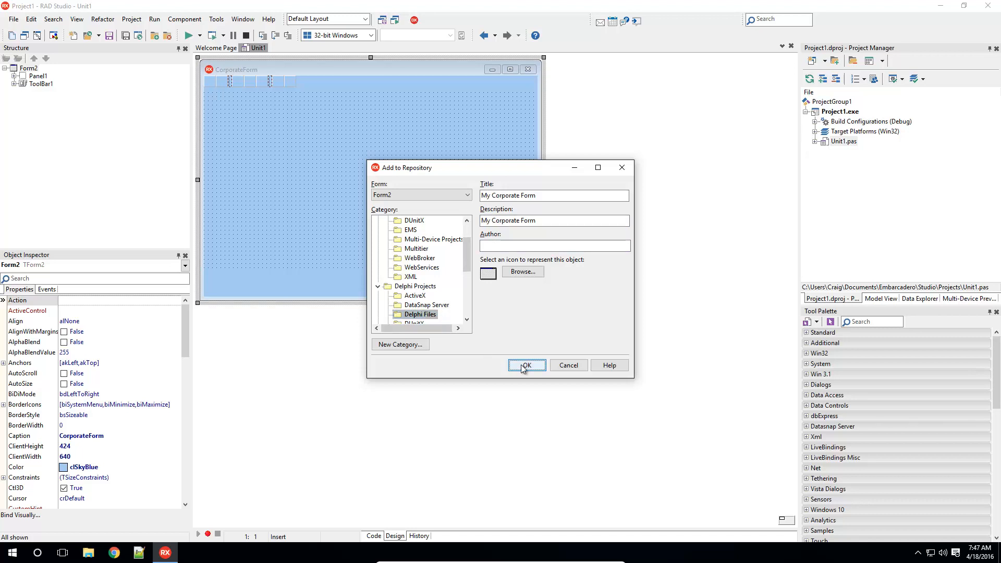
click(526, 365)
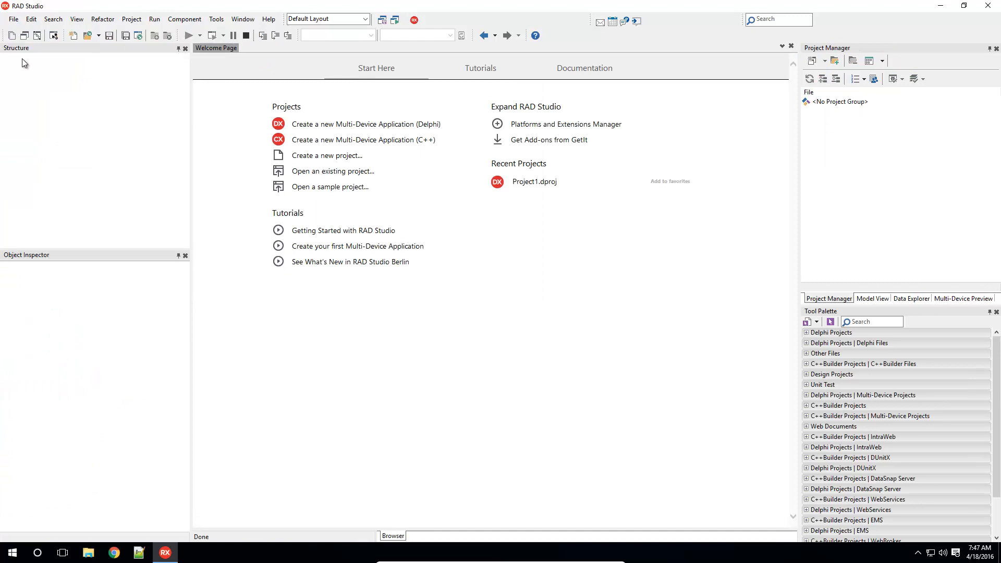
- Start a new Delphi VCL Forms Application, Project2, with blank Form2
click(13, 19)
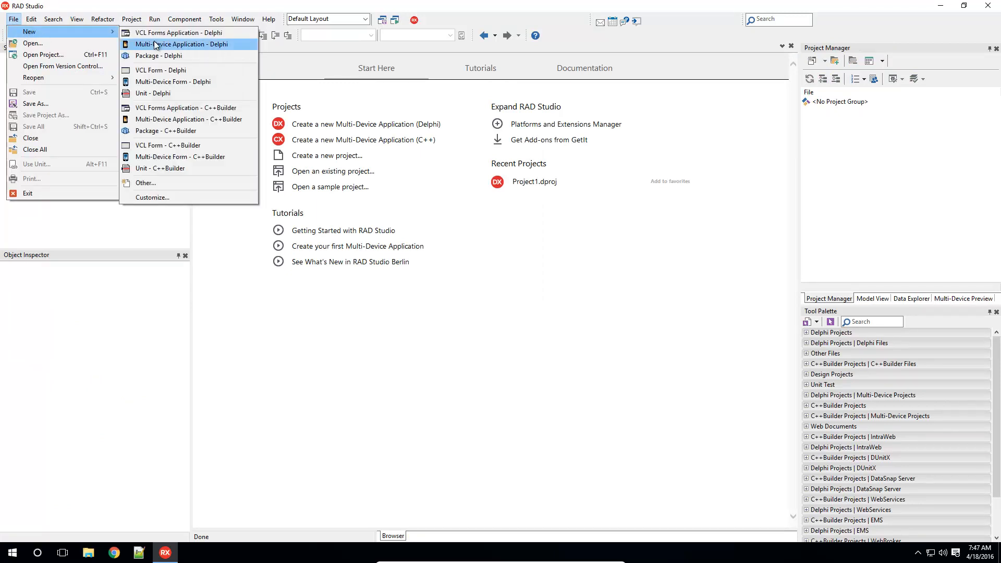
click(181, 43)
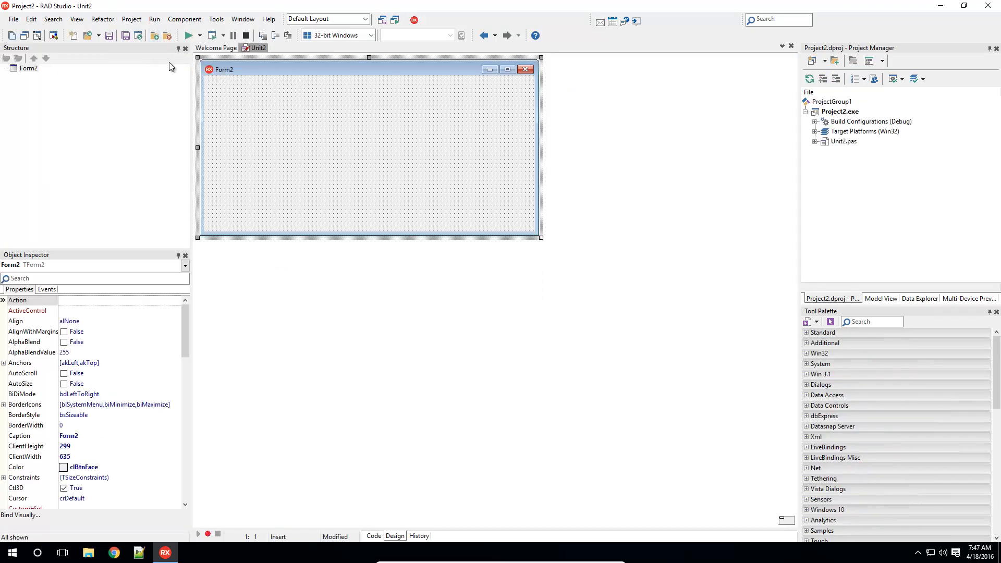
click(13, 19)
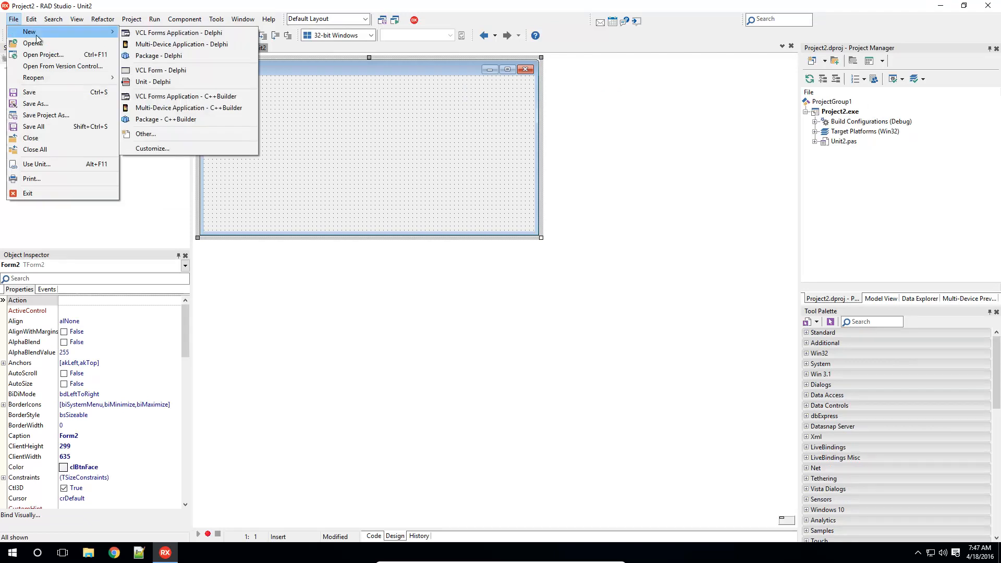
- Add a copy of My Corporate Form from New Items to Project2 as Unit1 and view its design
click(146, 133)
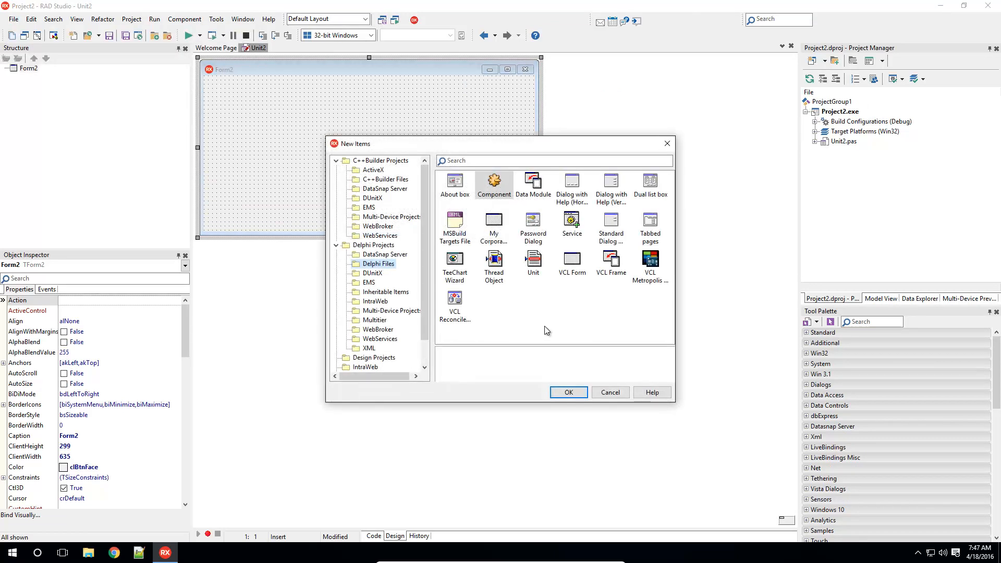
click(493, 226)
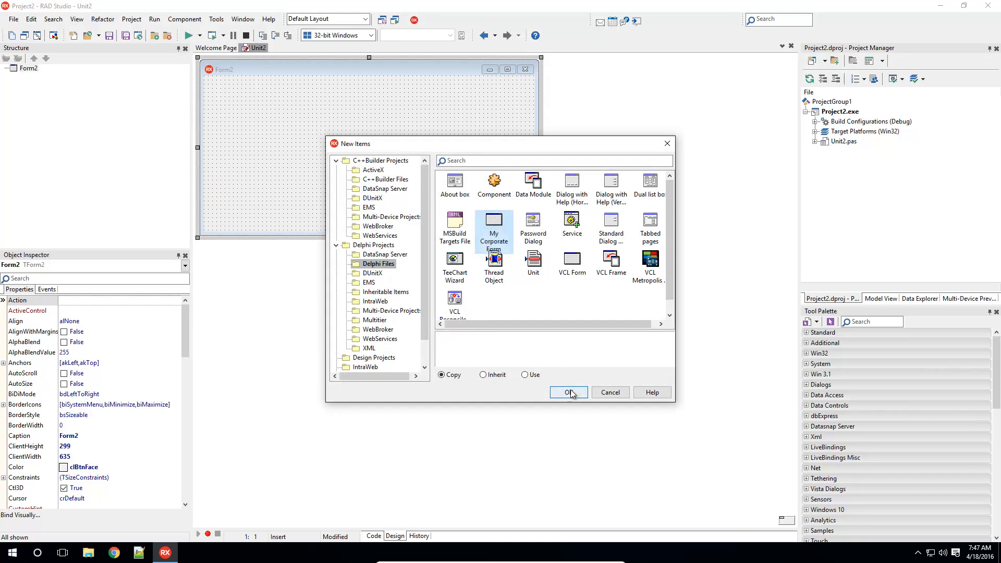
click(567, 392)
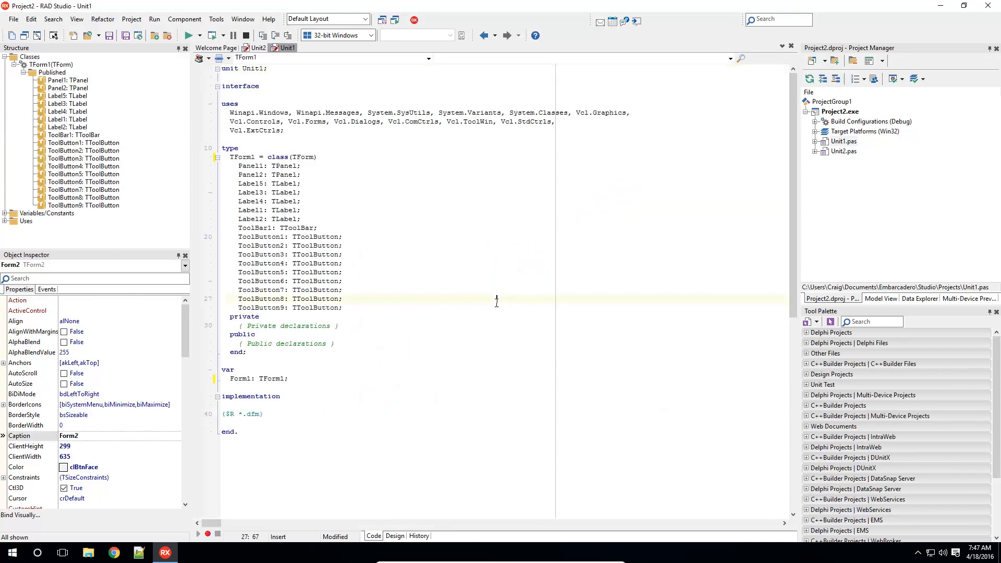
click(394, 536)
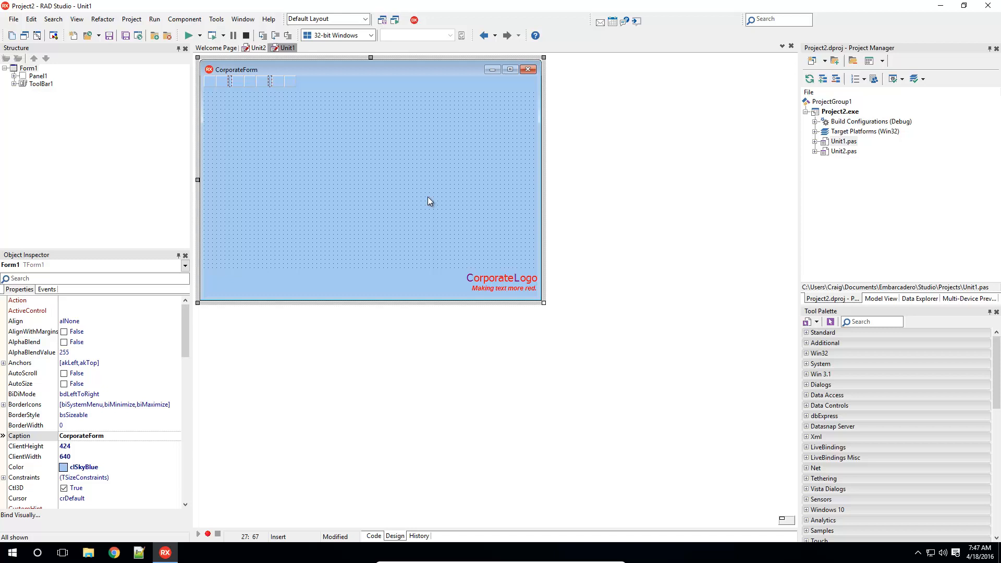
- Add another My Corporate Form copy to Project2 as Unit3, then return to the Welcome Page
click(13, 19)
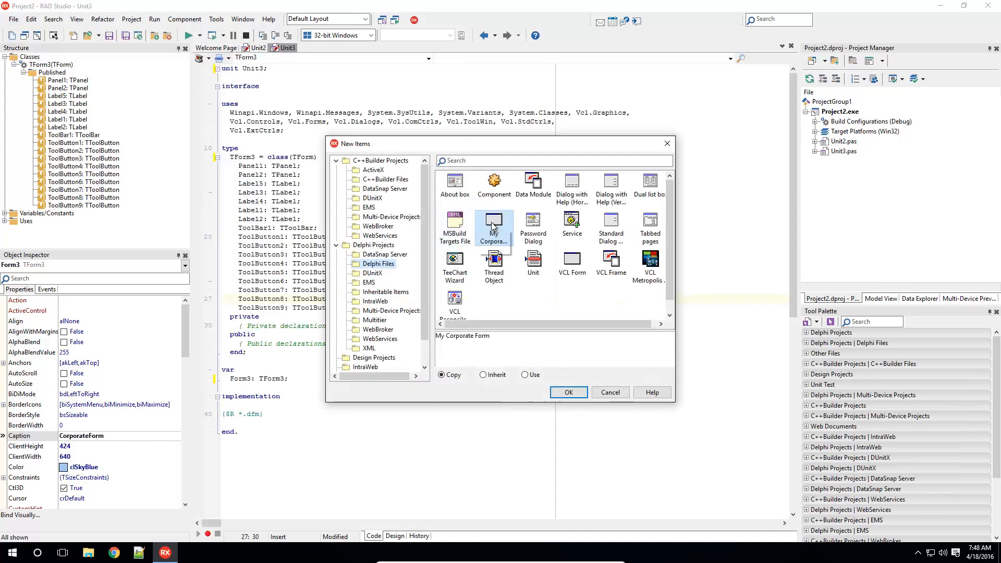
click(567, 392)
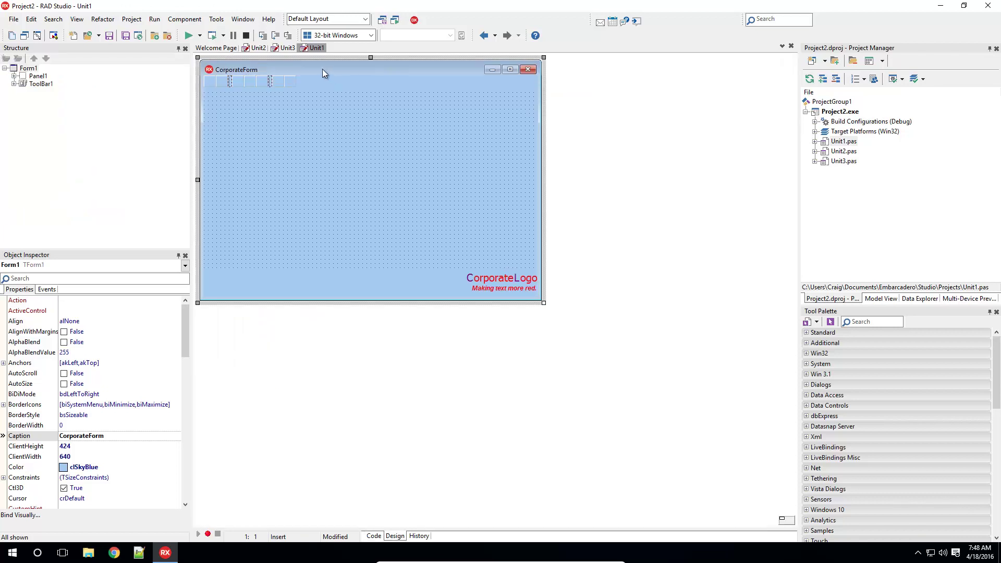
click(288, 47)
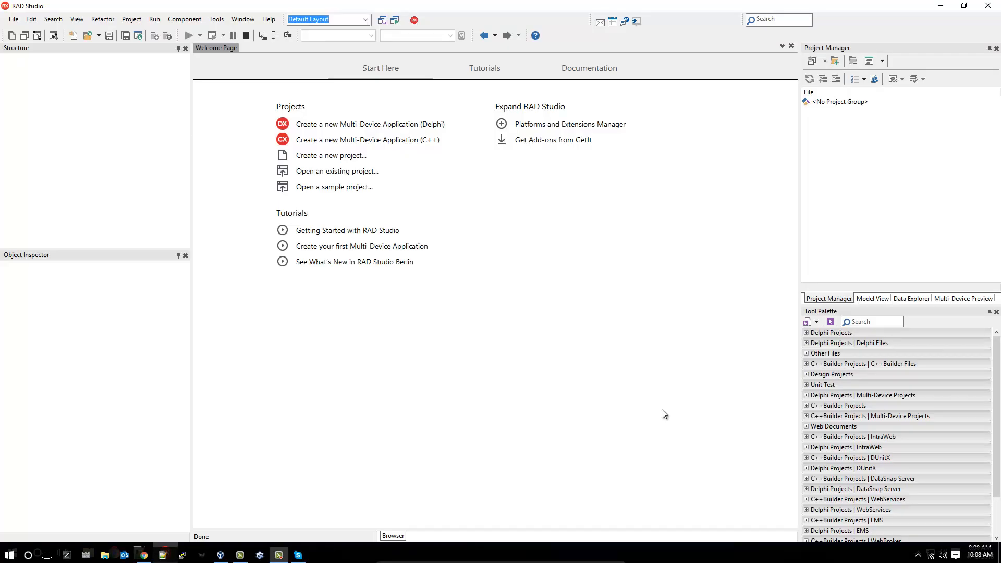
mouse_move(504, 398)
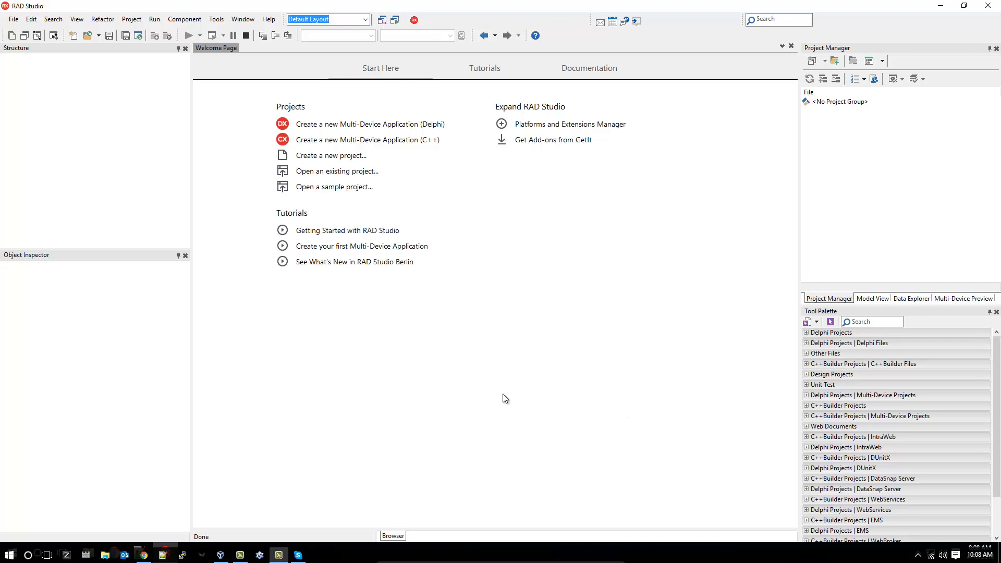
mouse_move(21, 50)
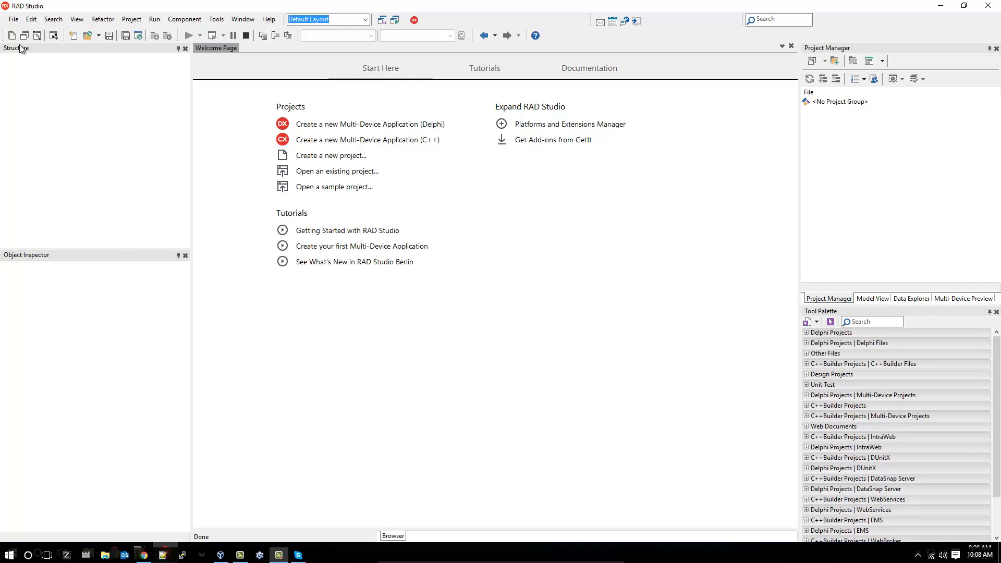
- Bring up the File menu's New submenu of application, form and unit types
click(13, 19)
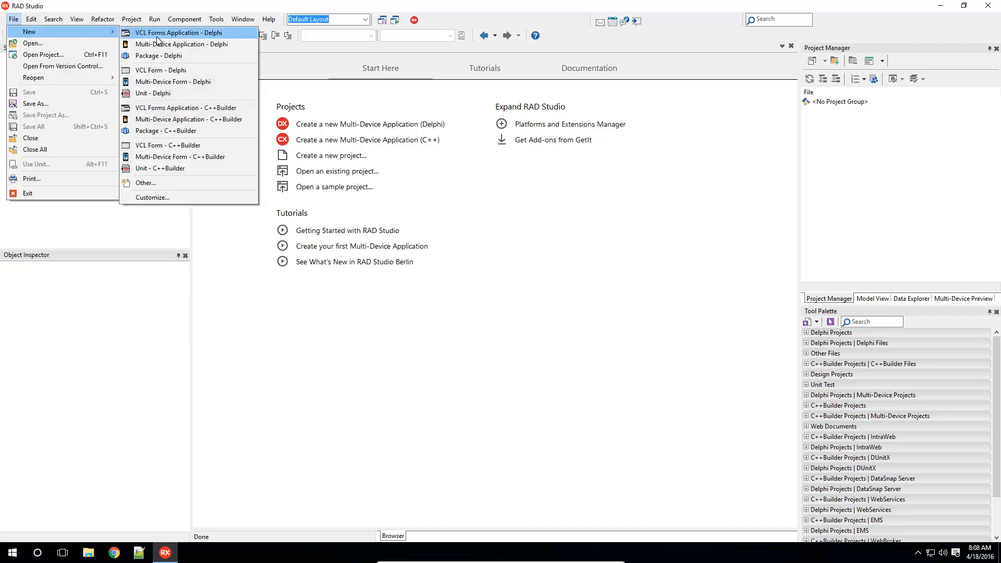
- Create a new Delphi VCL Forms Application, Project4, with blank Form3
click(179, 32)
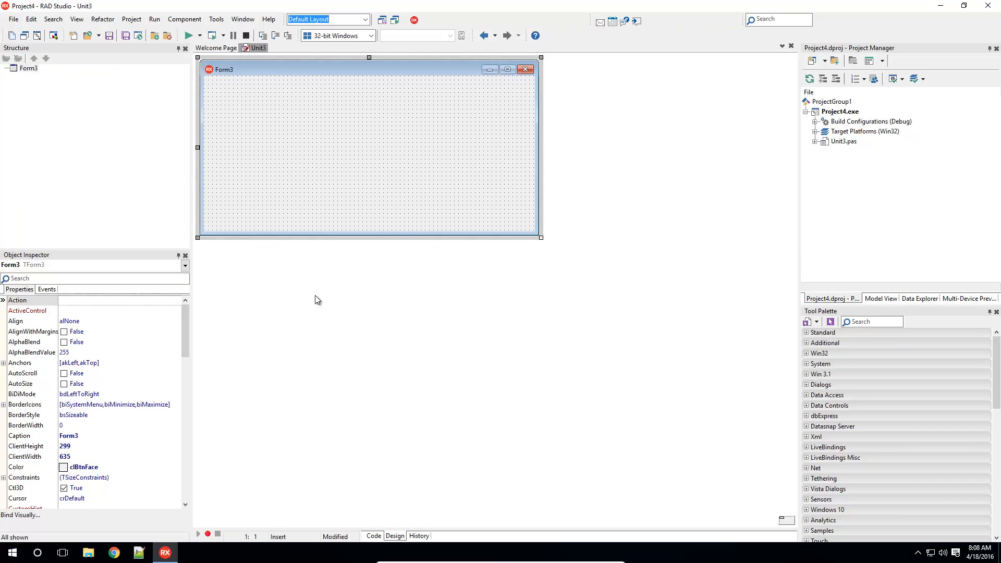
mouse_move(367, 179)
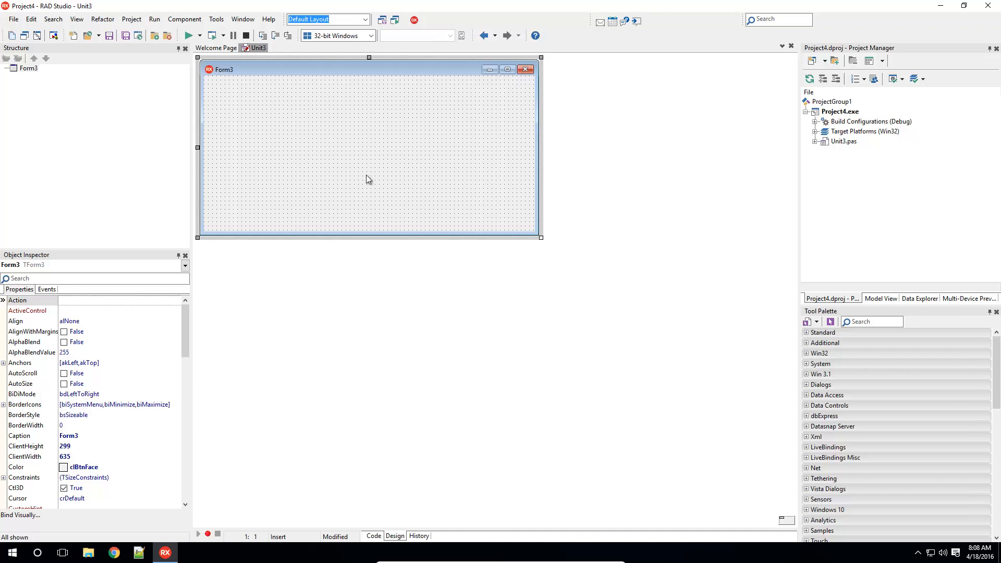
mouse_move(441, 314)
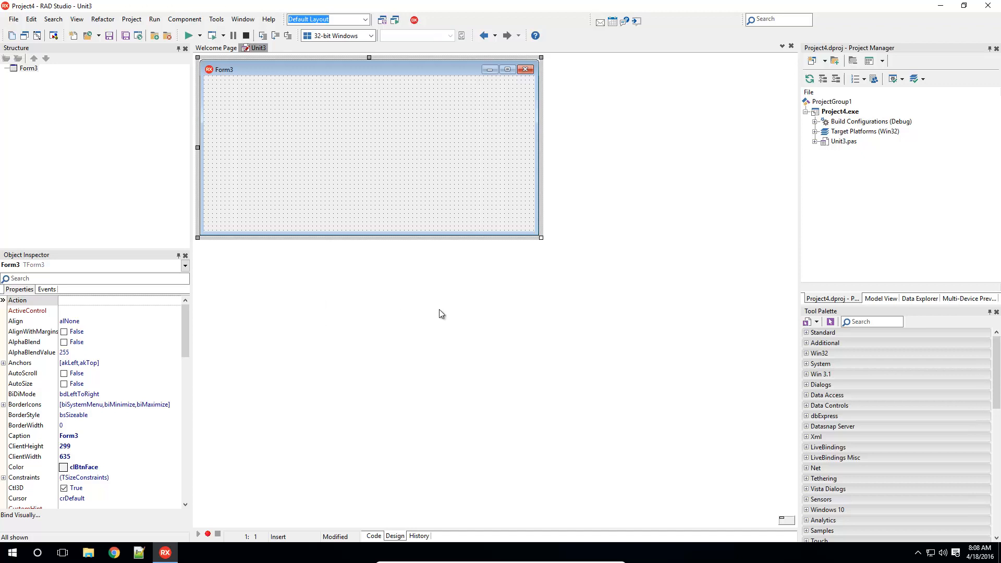
mouse_move(396, 176)
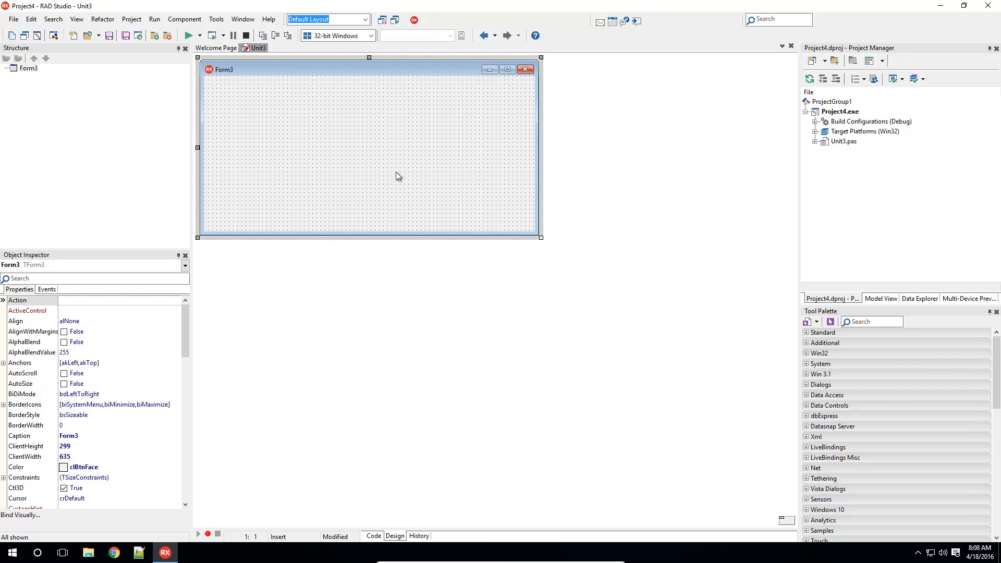
mouse_move(550, 144)
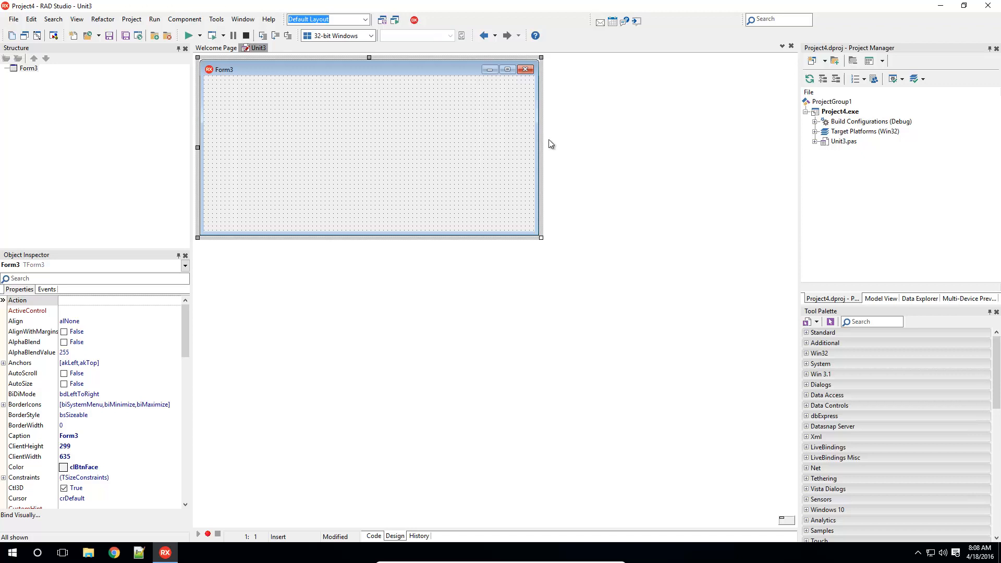
- Remove Unit3.pas from Project4, confirming the removal
right_click(843, 141)
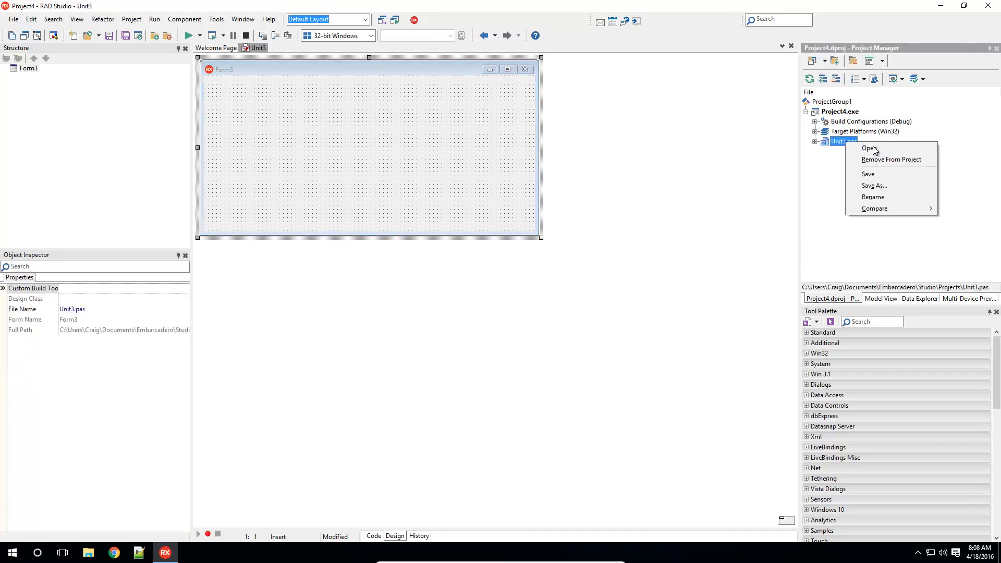
click(891, 159)
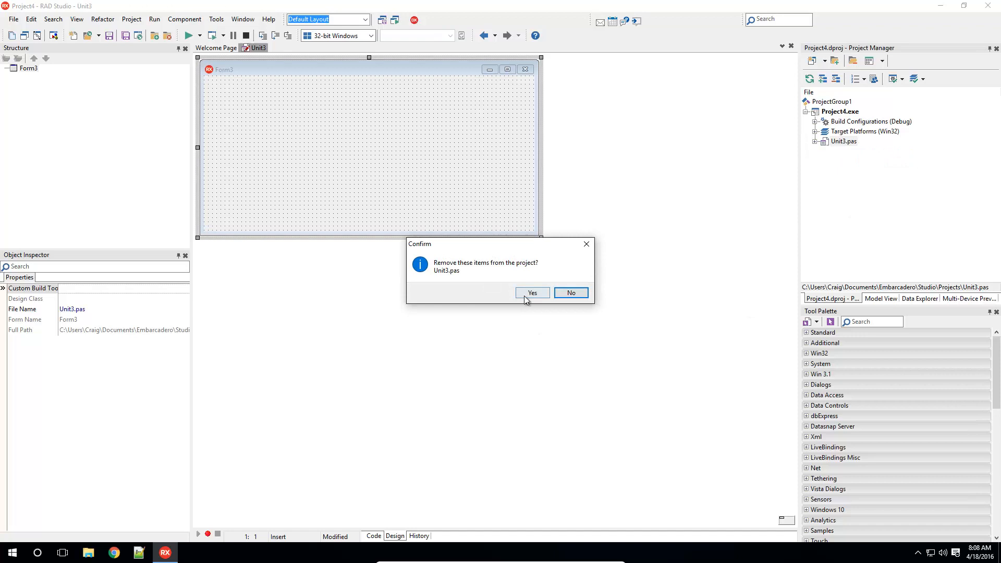
click(532, 292)
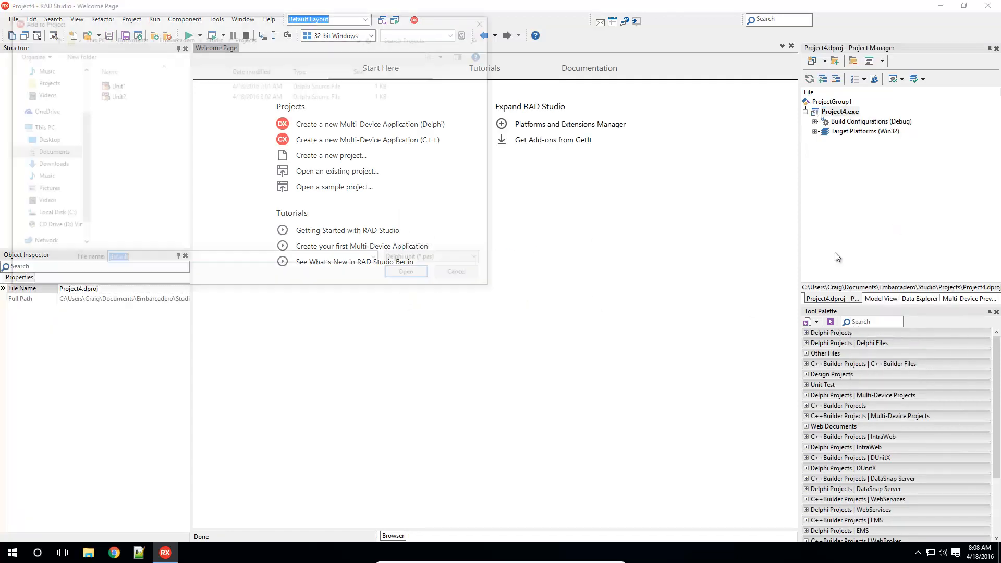
- Add the existing Unit1.pas with the corporate form to Project4
click(114, 83)
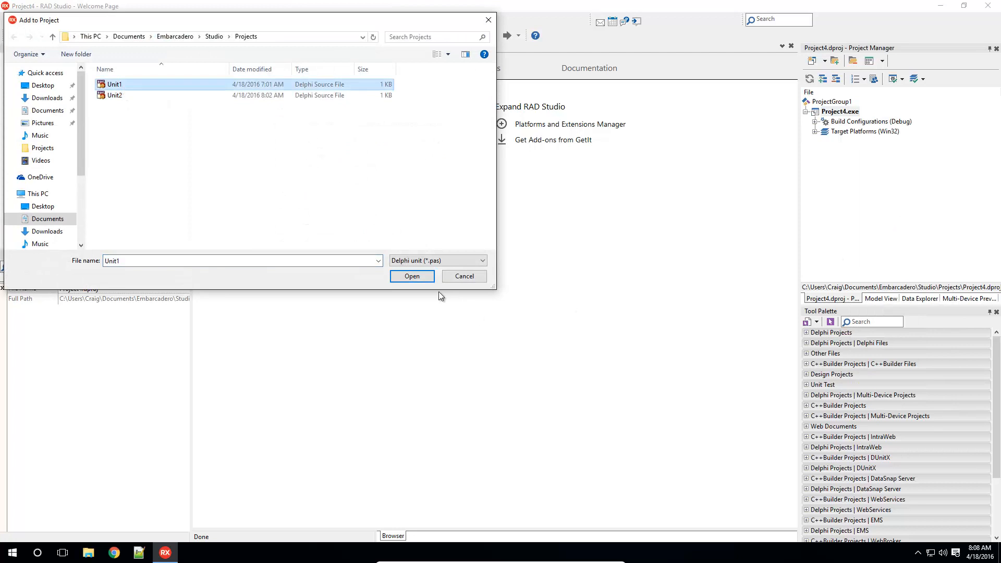
click(411, 275)
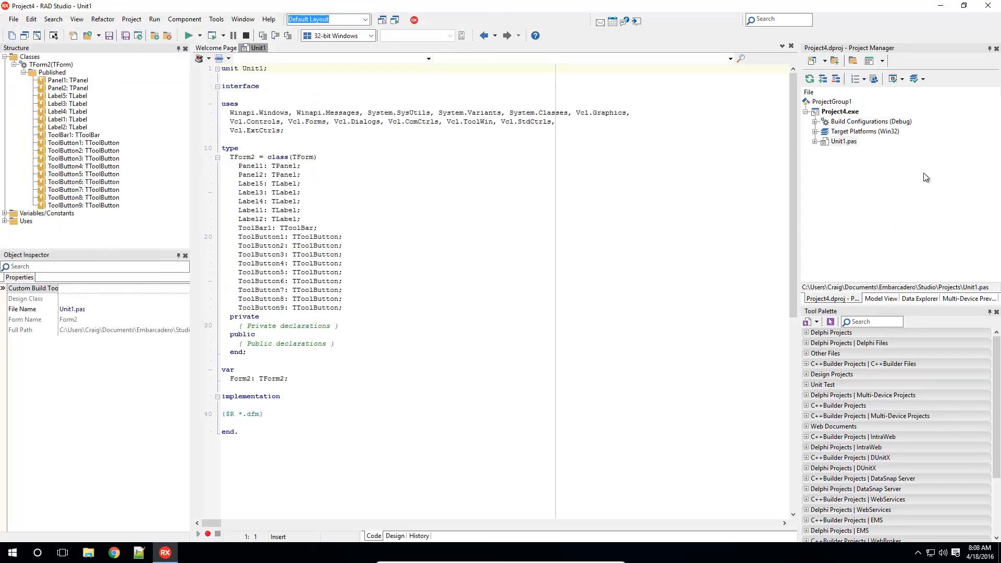
- Save all Project4 files now that Unit1 belongs to it
click(13, 19)
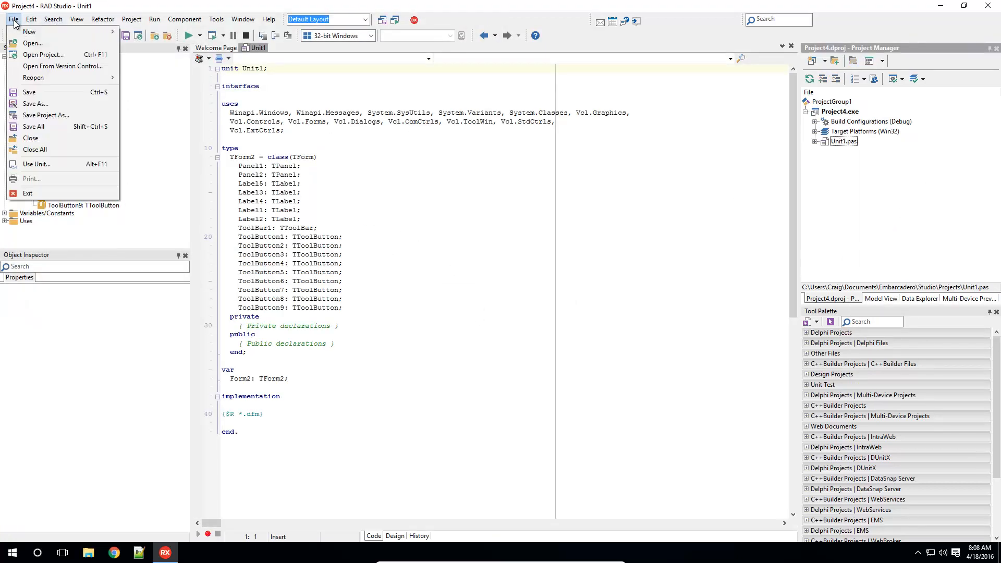
click(46, 115)
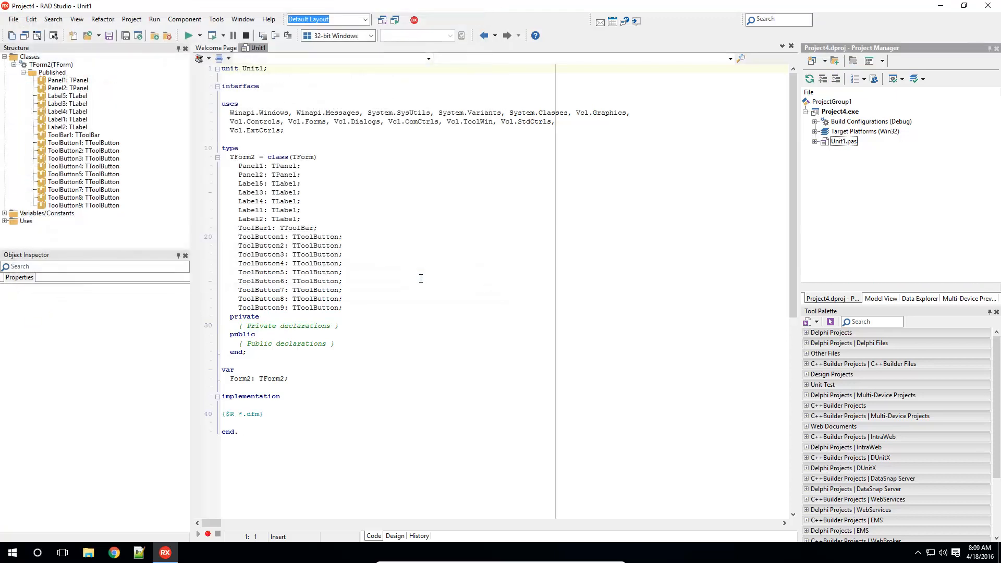
mouse_move(131, 19)
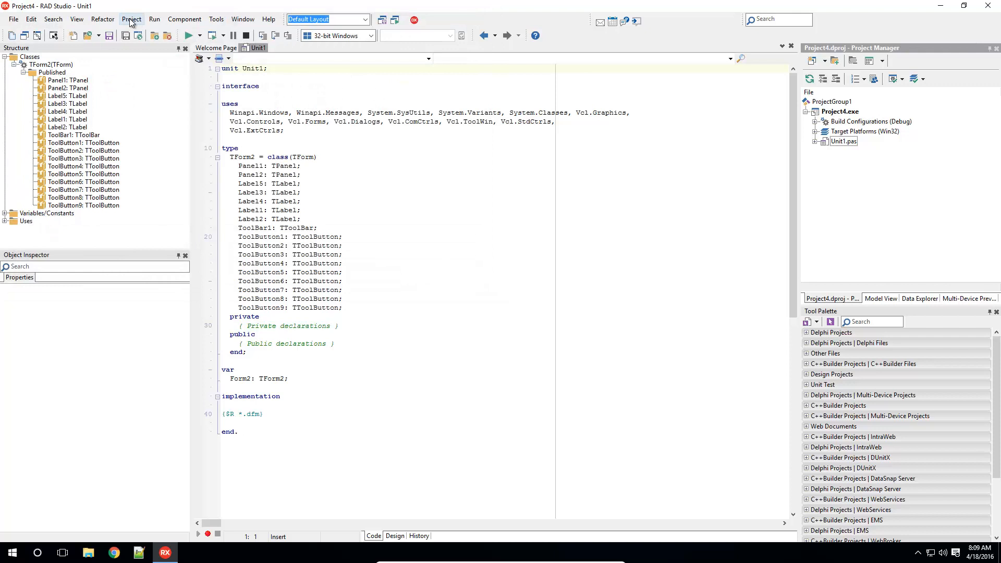
- Add Project4 to the repository as Delphi project template 'My Corporate Application'
click(131, 19)
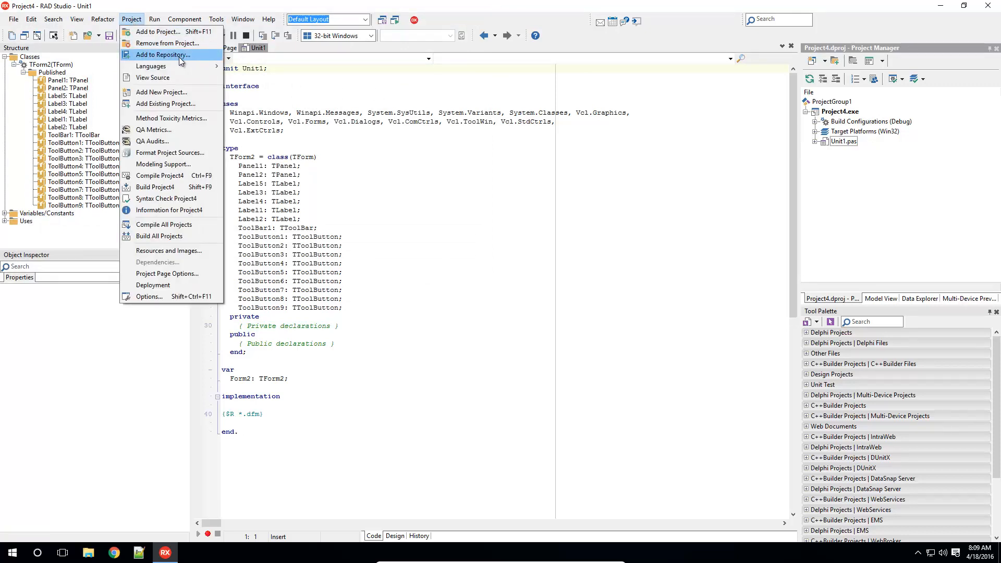
click(161, 54)
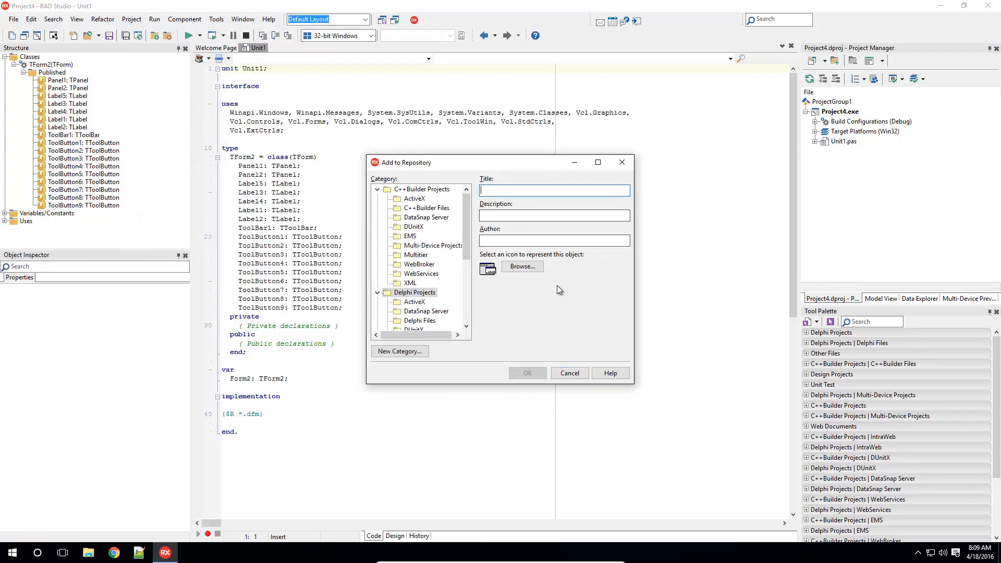
text(My Corporate Application)
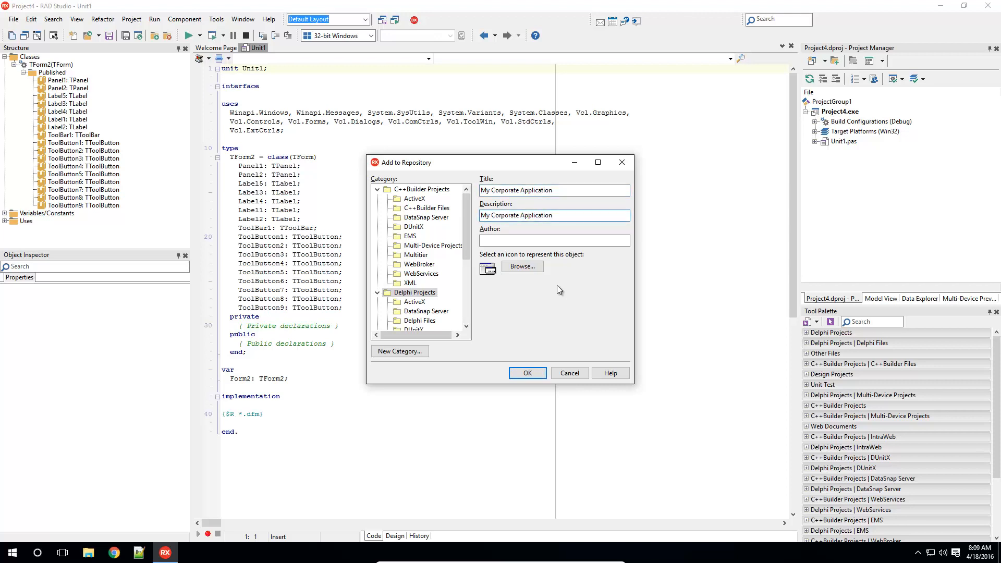
click(553, 215)
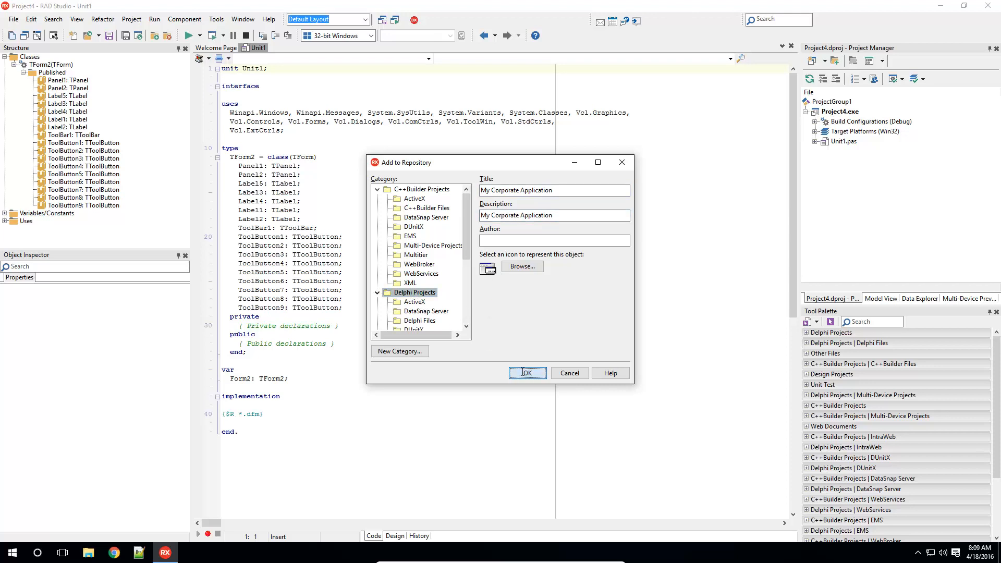
click(526, 373)
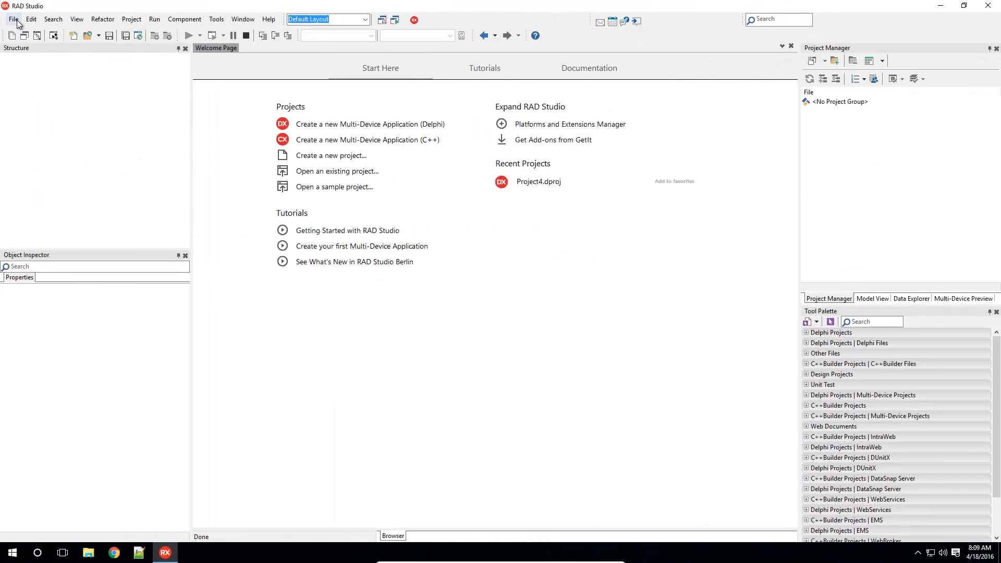
- Create a new project from the My Corporate Application template in New Items
click(12, 19)
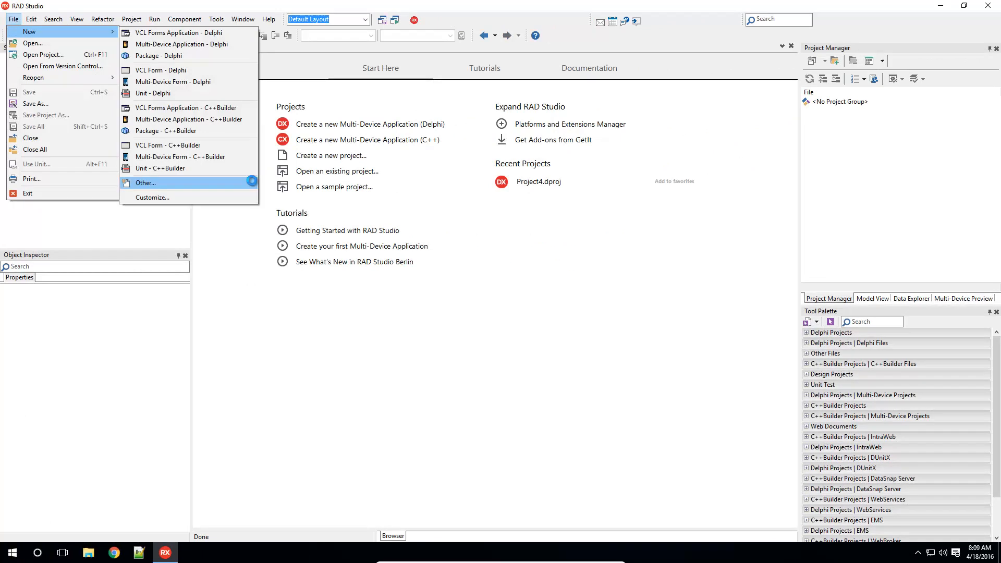
click(145, 183)
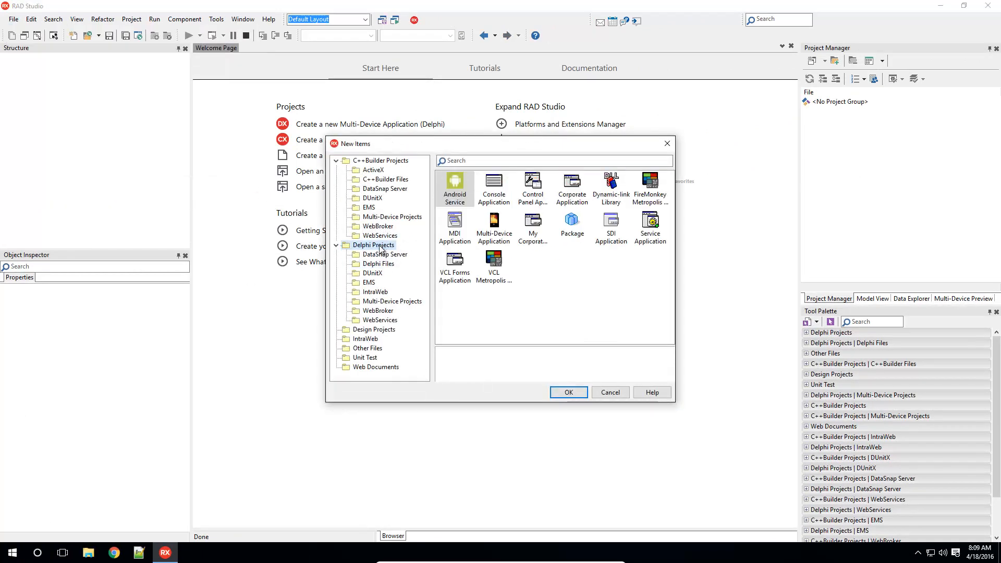
click(533, 229)
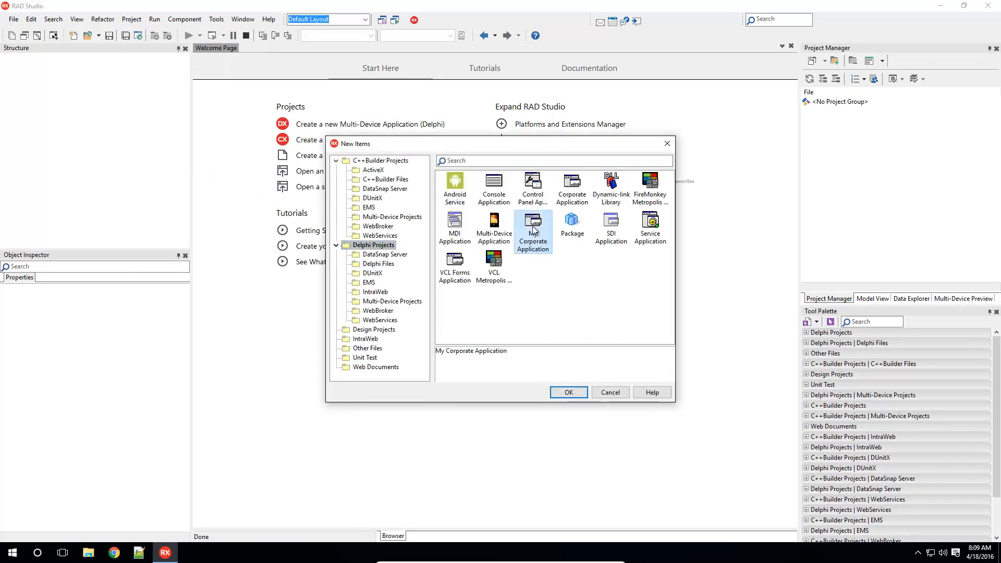
click(567, 392)
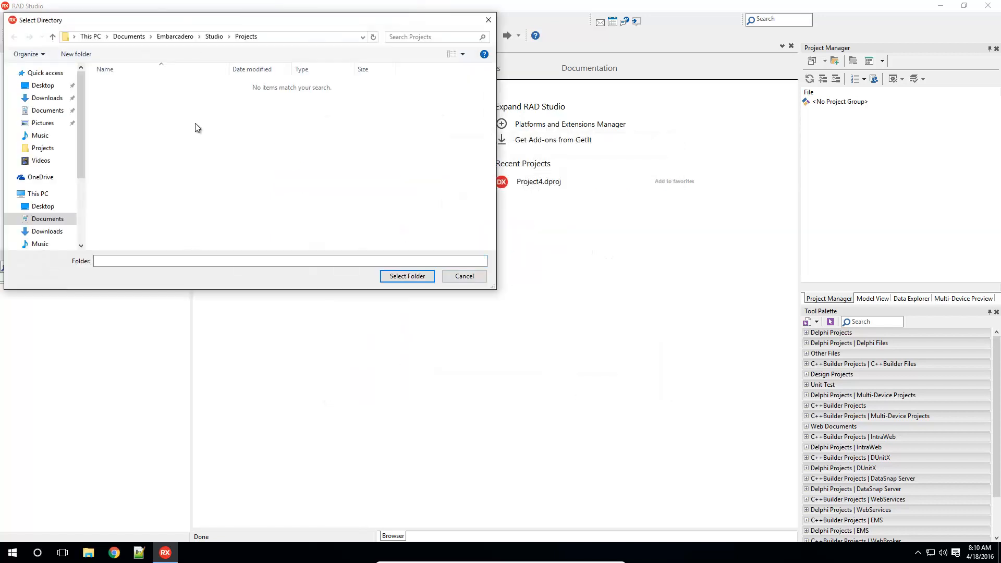
- Create and select a 'temp' destination folder, generating new Project4 with Unit1's sky-blue CorporateForm
right_click(198, 127)
text(temp)
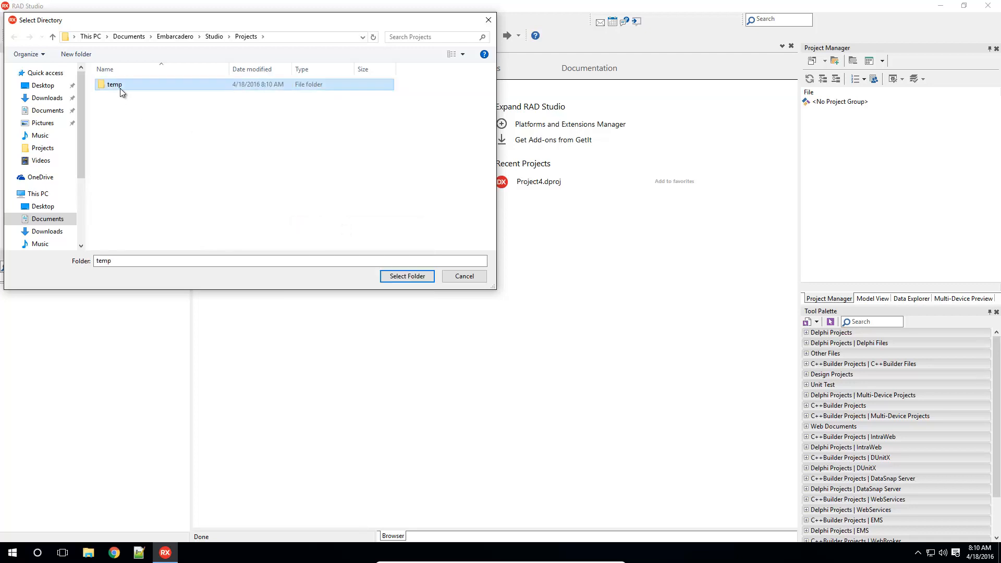
click(407, 275)
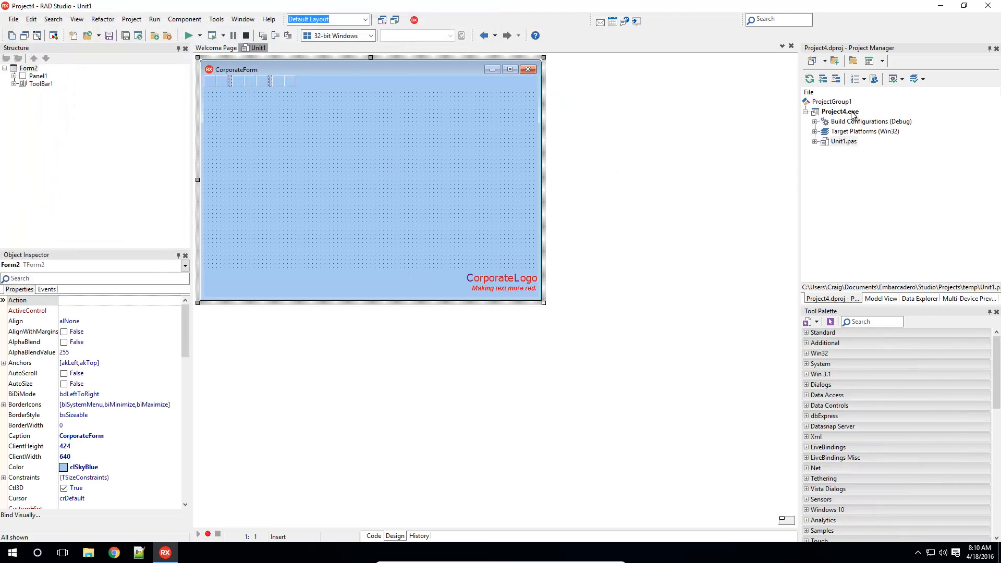
click(843, 141)
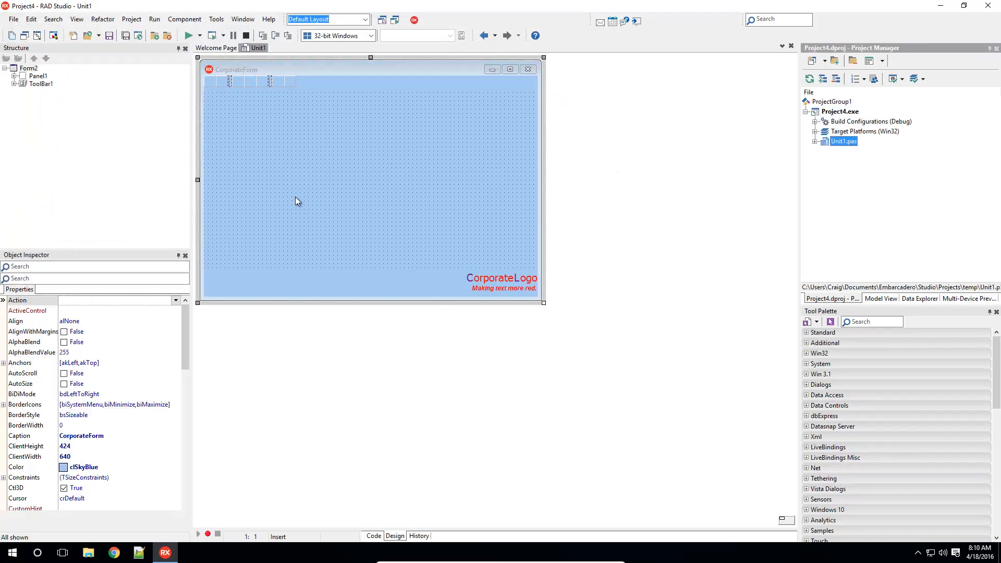